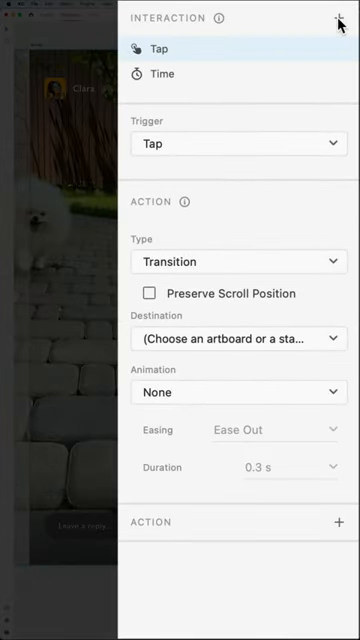
Reveal the Trigger choices for the new interaction, including End of Playback
left_click(238, 144)
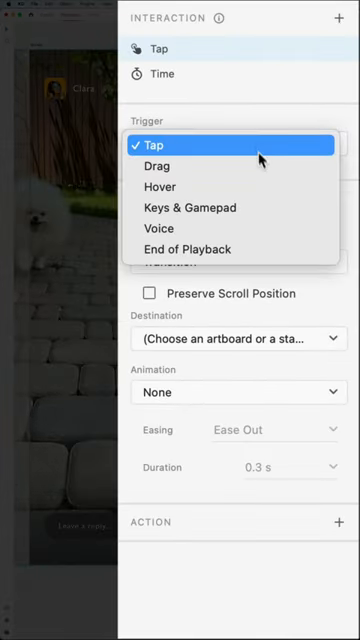
mouse_move(262, 248)
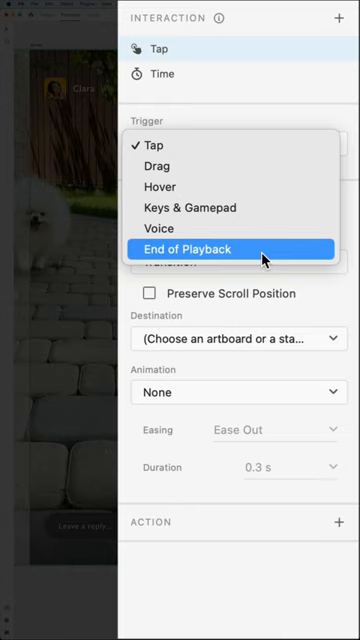